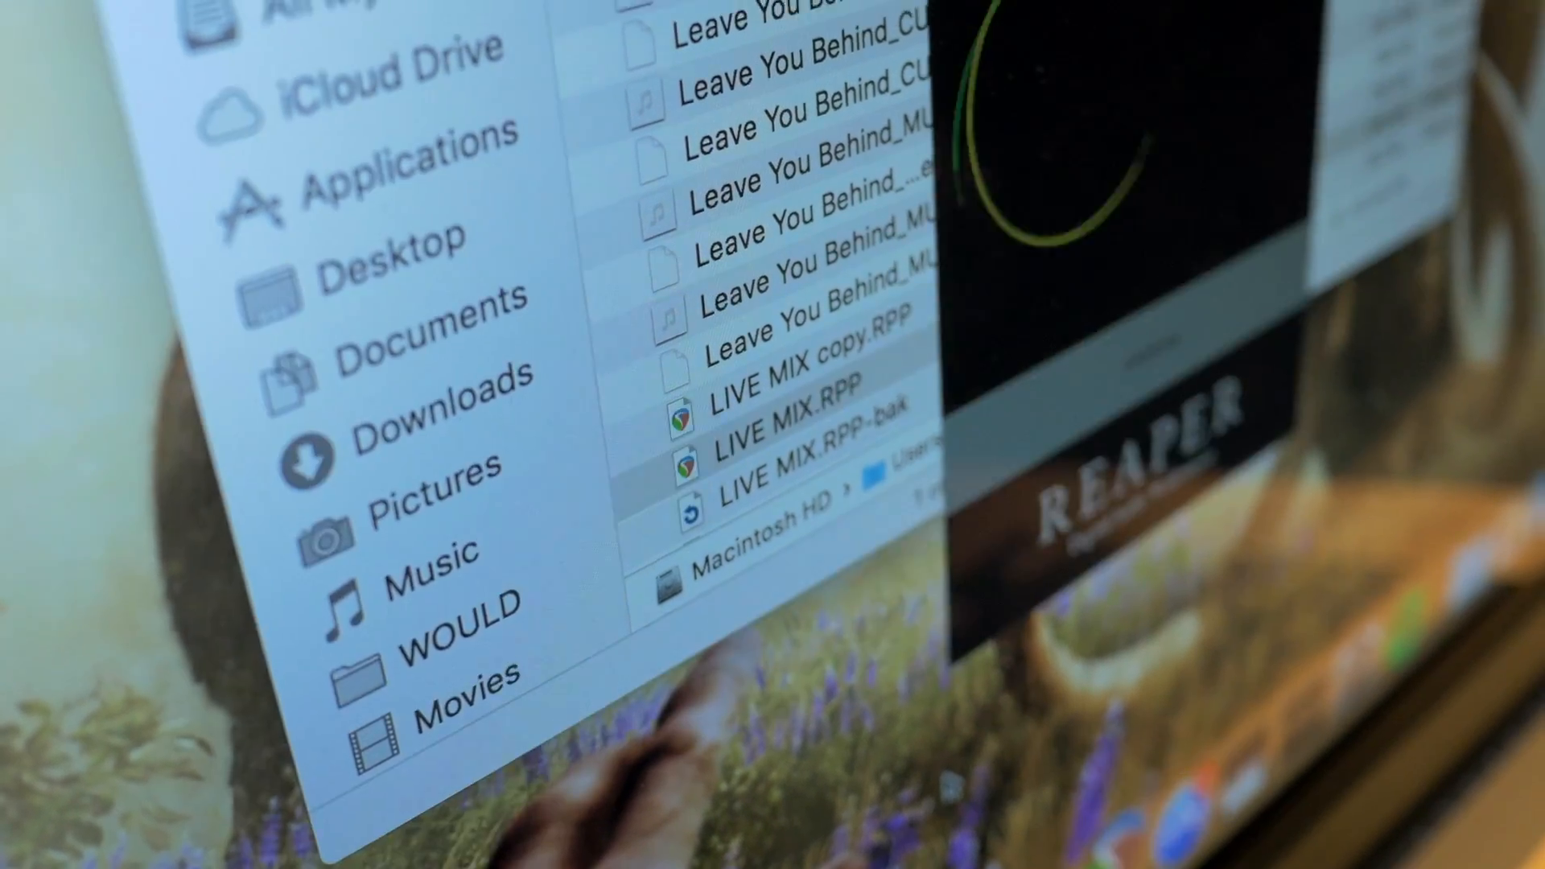
Step: Enable Generic - USB2.0-MIDI - Port 1 as a MIDI input under Audio > MIDI Devices
{"action": "left_click", "coordinate": [591, 203]}
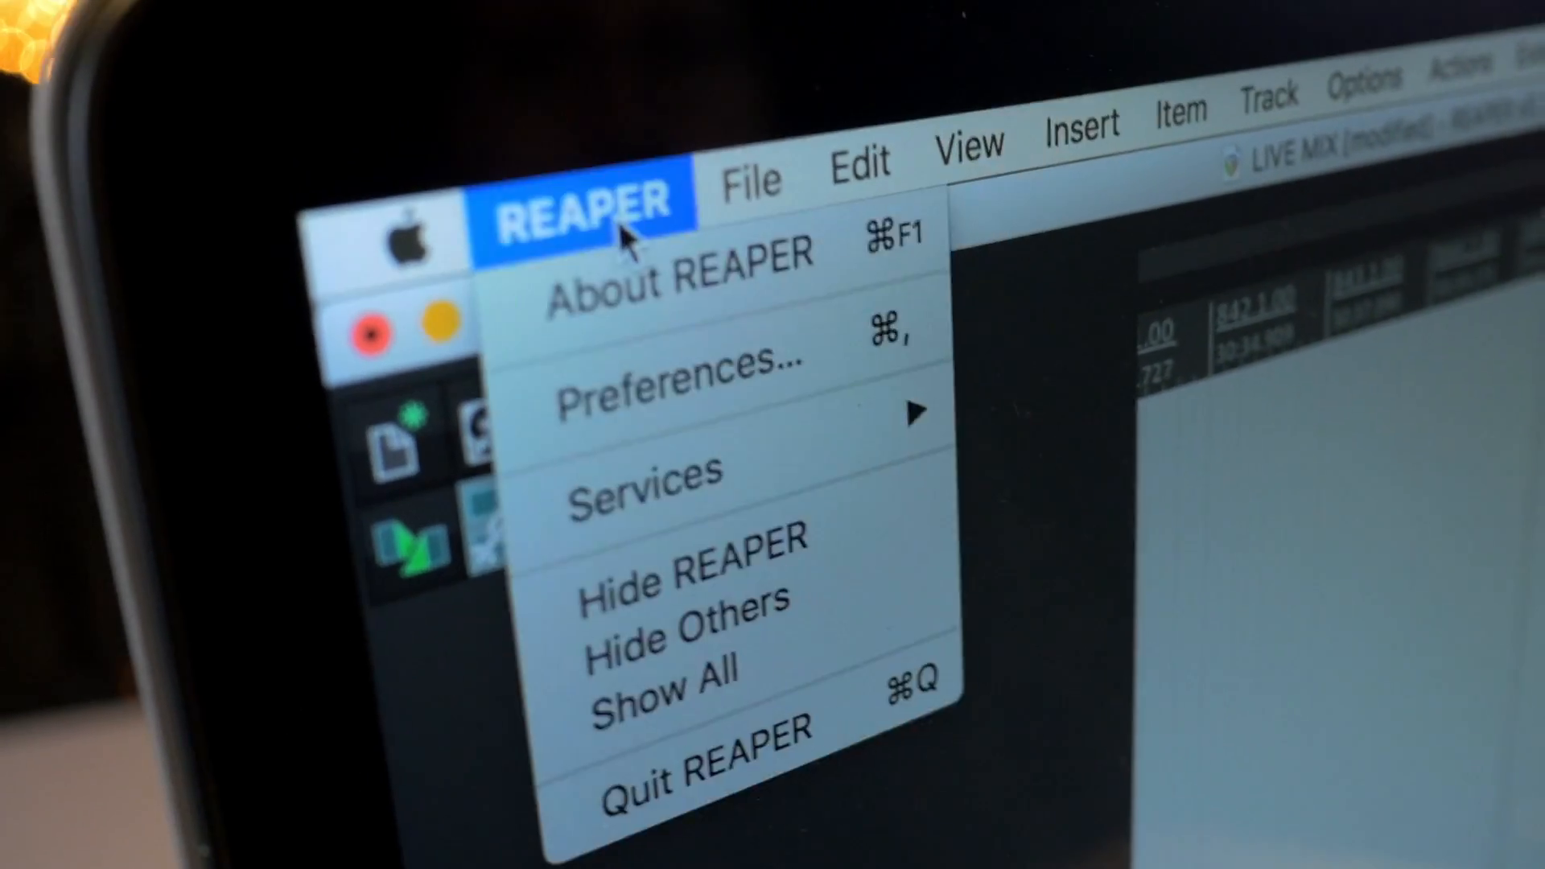
{"action": "mouse_move", "coordinate": [719, 217]}
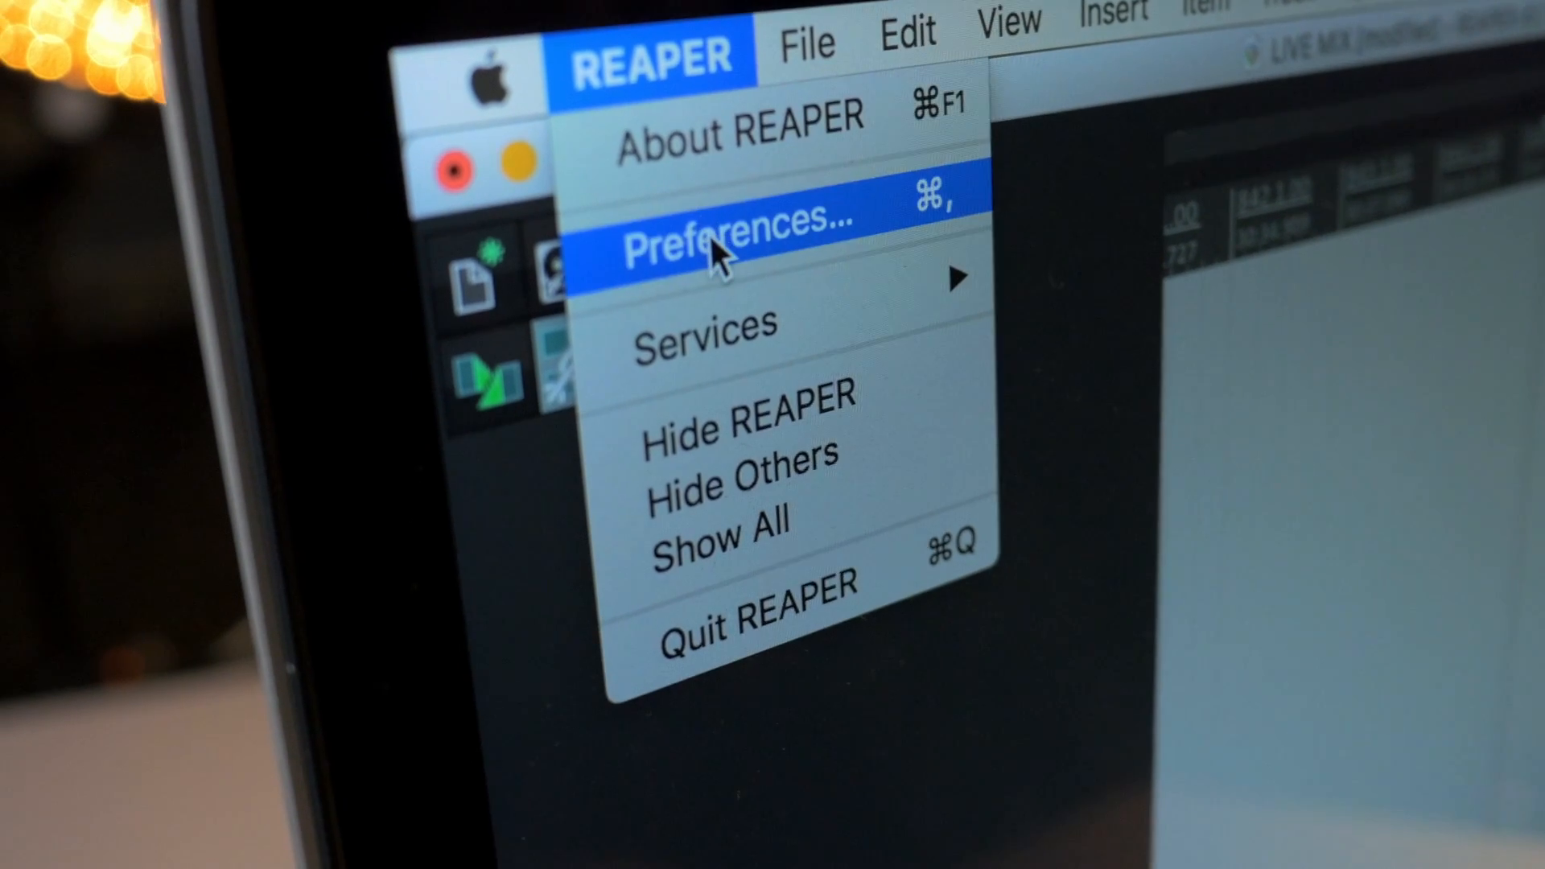
{"action": "left_click", "coordinate": [734, 219]}
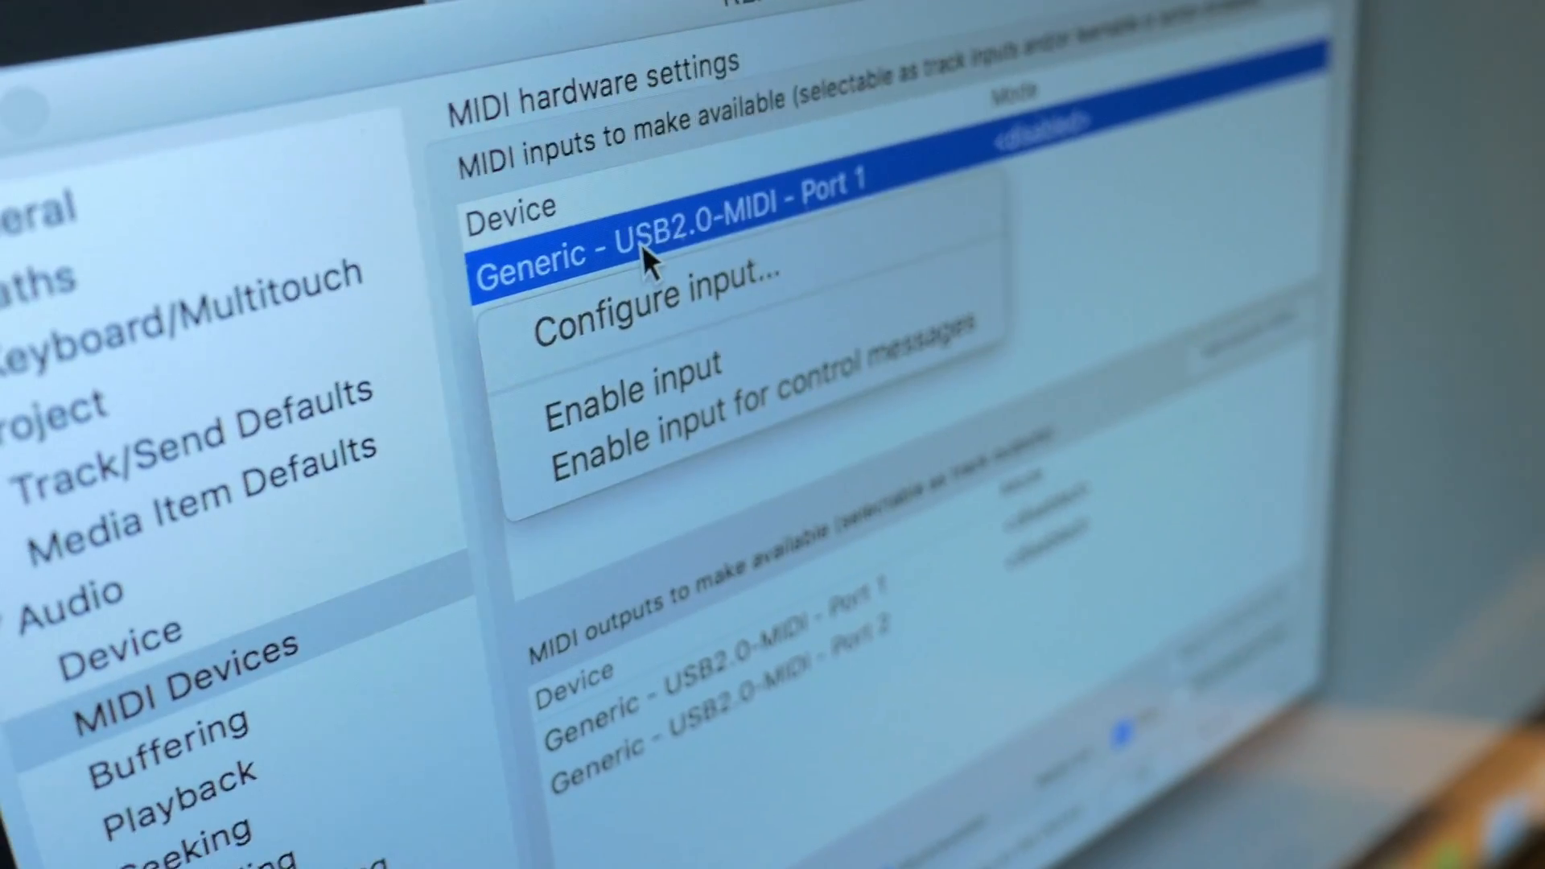
{"action": "left_click", "coordinate": [632, 383]}
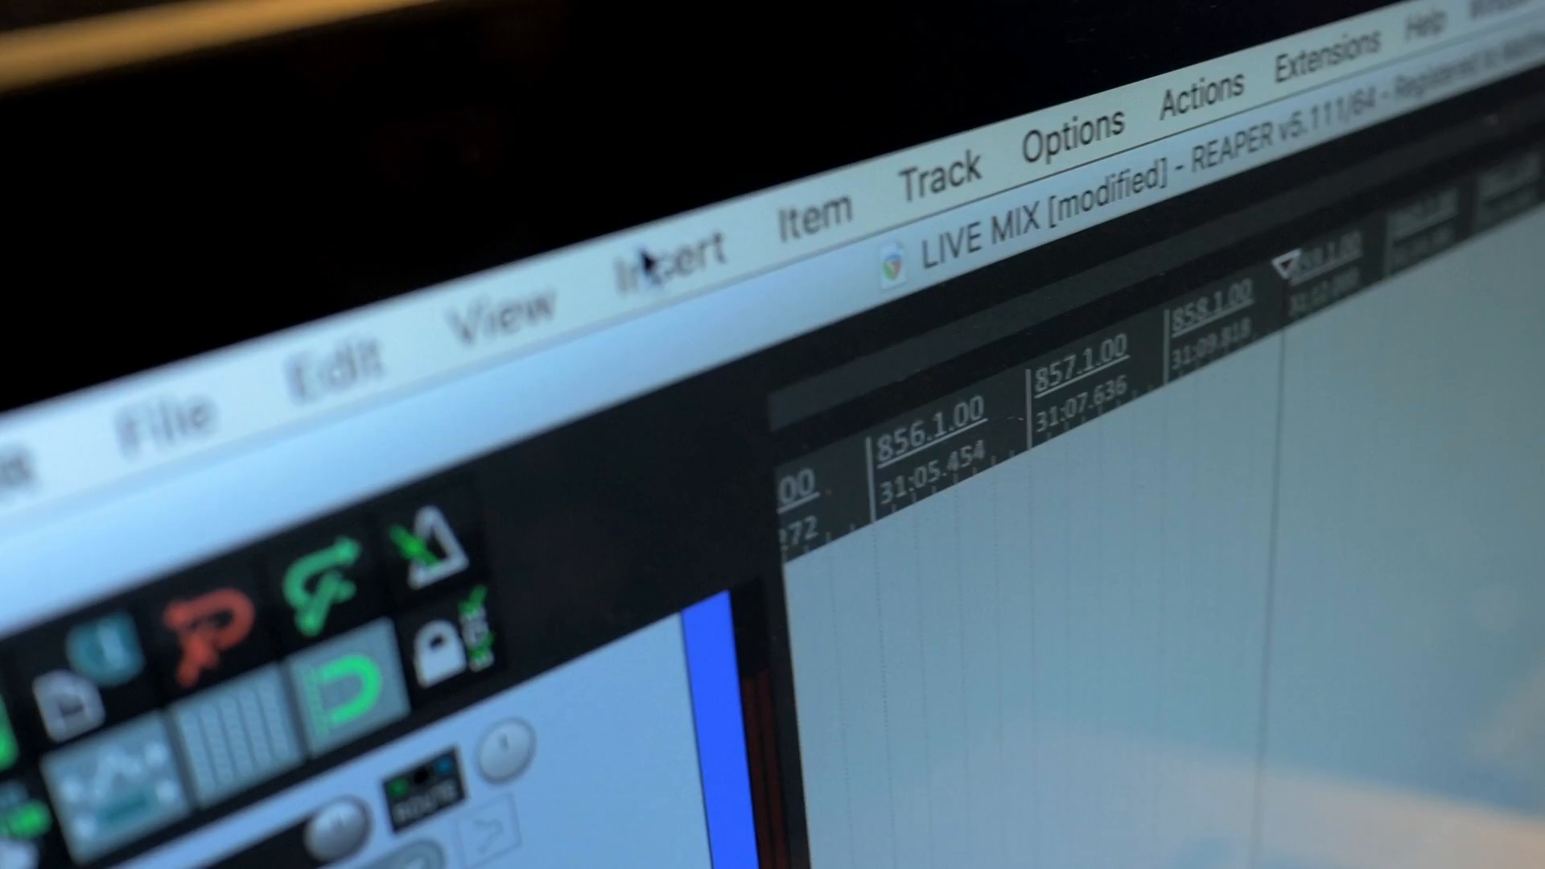
Step: Add a new MIDI item to the track and view it as an event list in the MIDI editor
{"action": "left_click", "coordinate": [674, 254]}
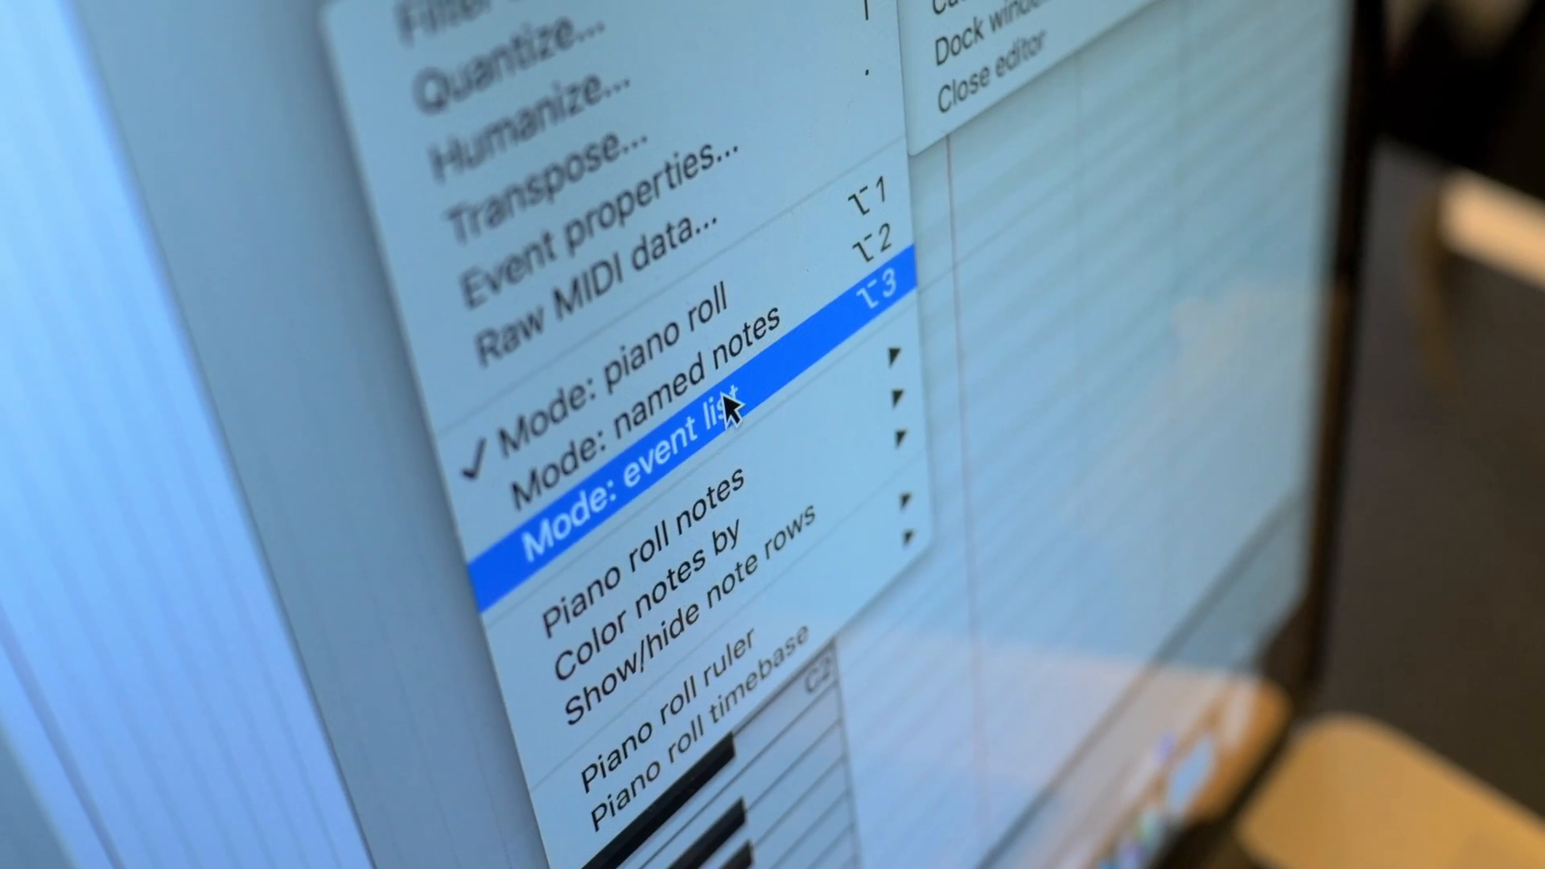
{"action": "left_click", "coordinate": [631, 459]}
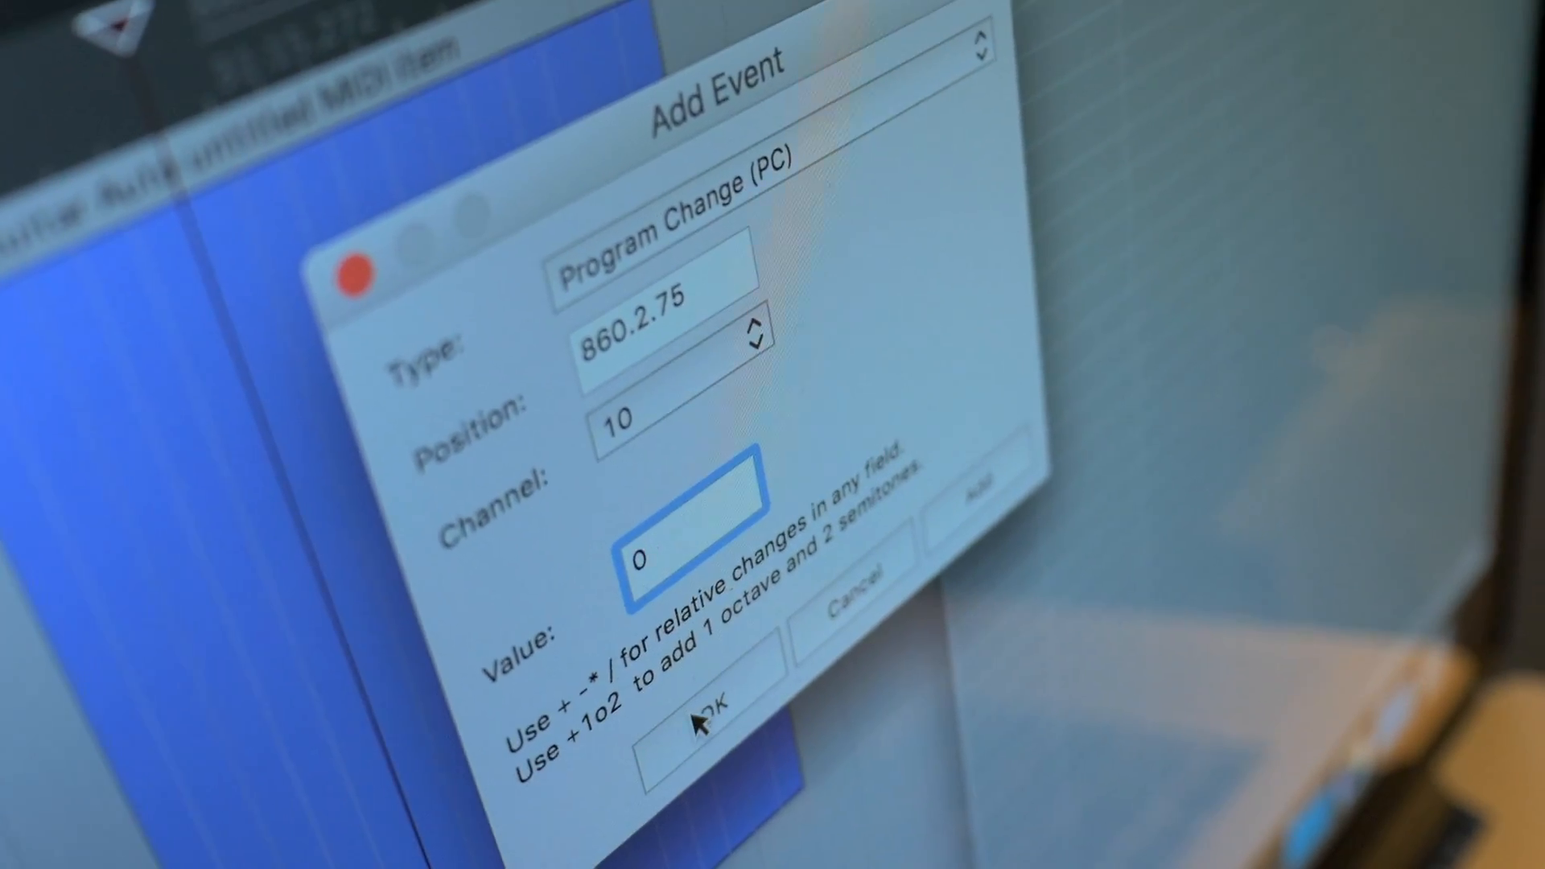
Step: Confirm the Program Change event on channel 10 with value 0 at 860.2.75
{"action": "left_click", "coordinate": [710, 724]}
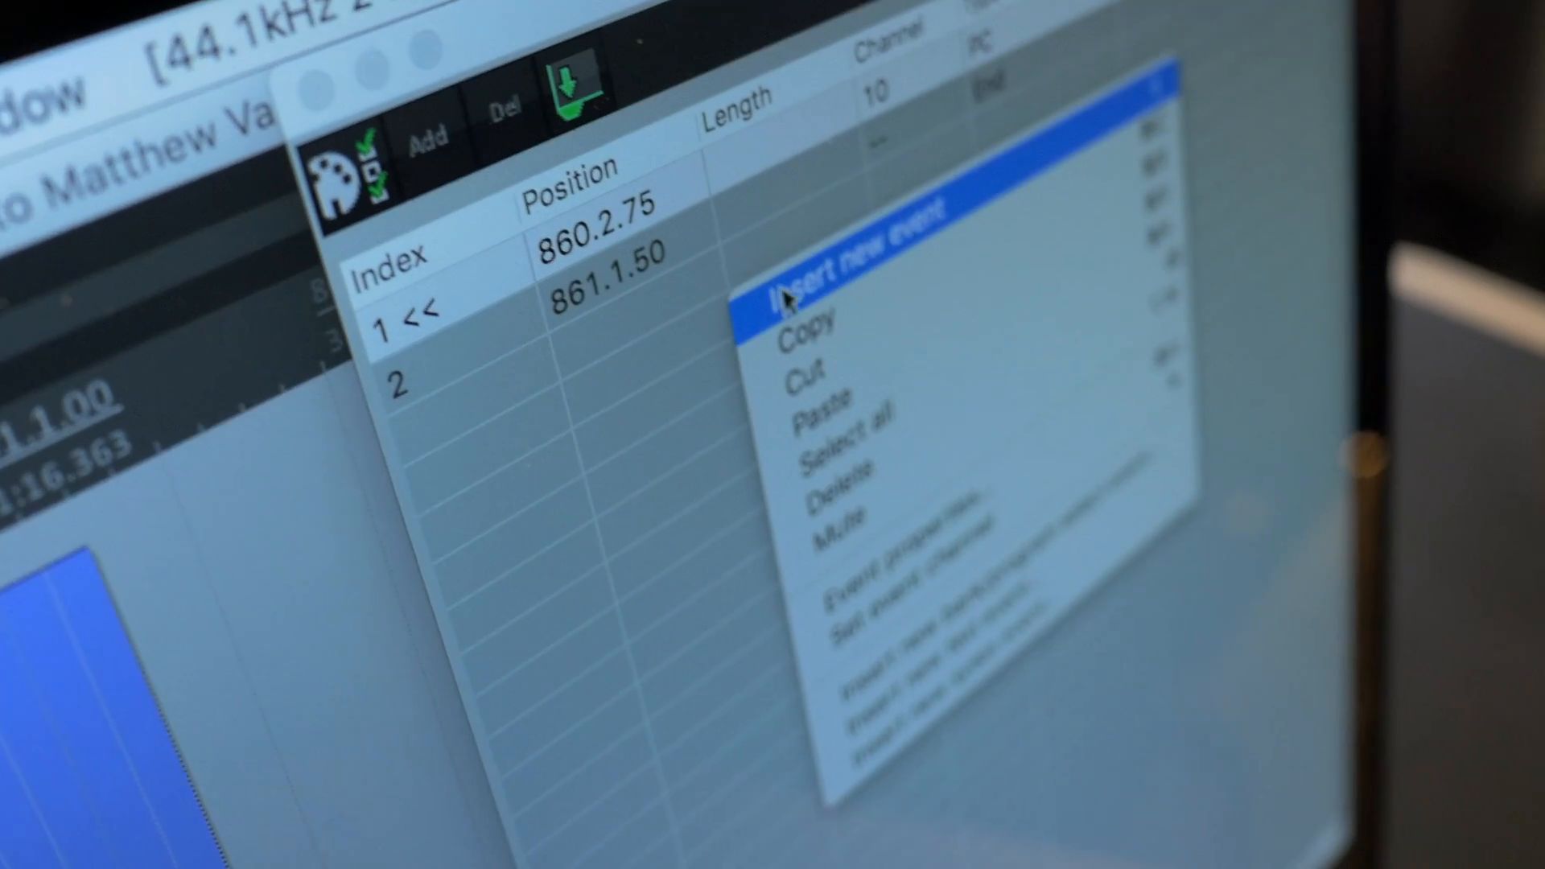
Step: Insert a second Program Change event on channel 10 with value 1 at 860.3.00
{"action": "left_click", "coordinate": [848, 275]}
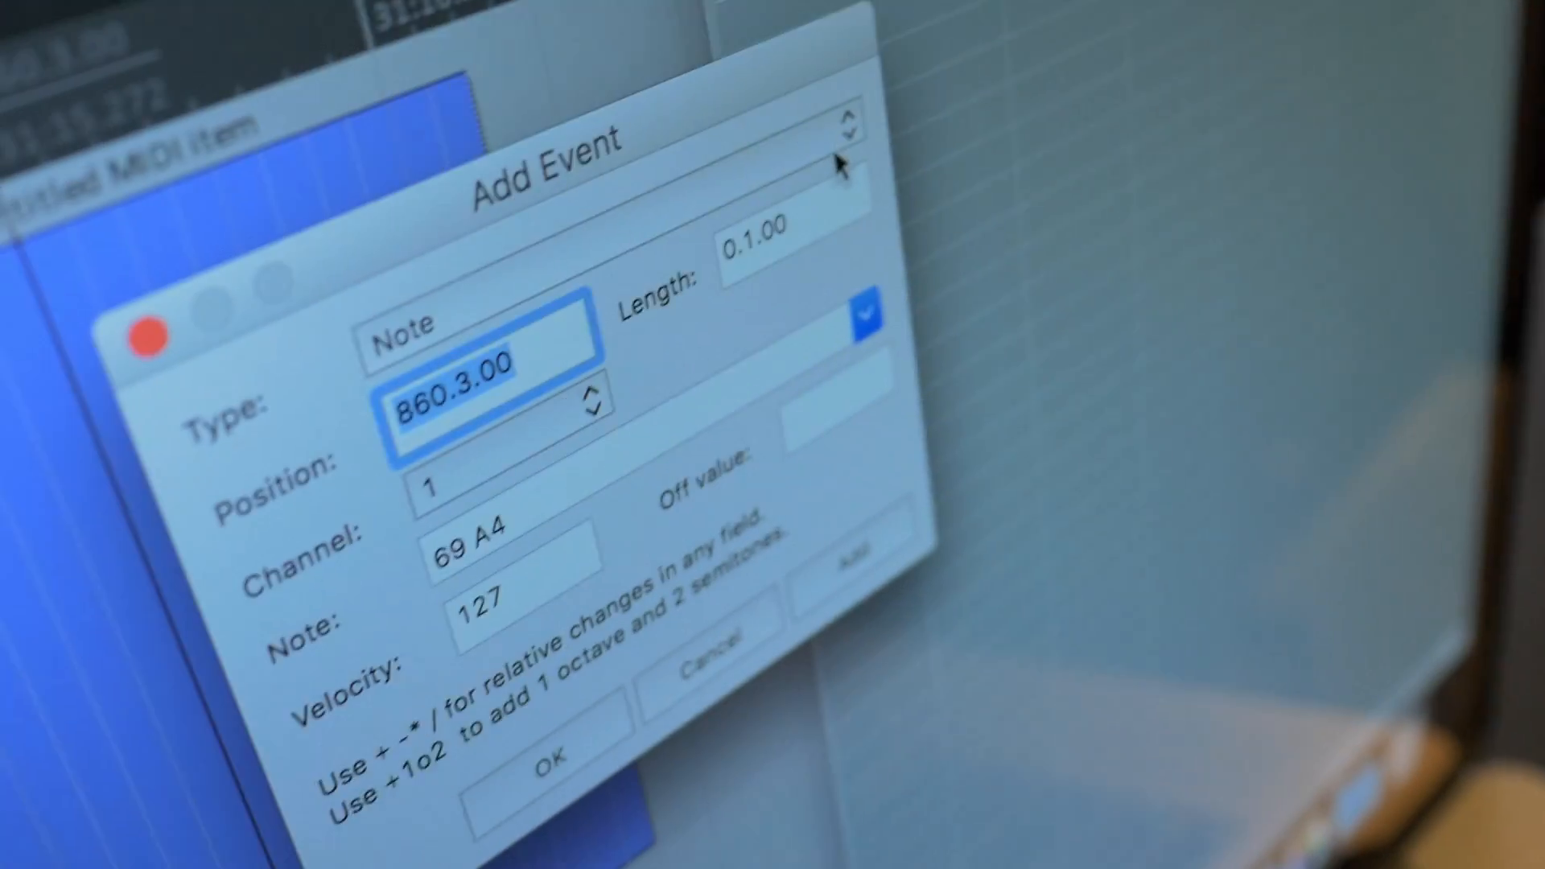
{"action": "left_click", "coordinate": [464, 325]}
{"action": "type", "text": "0"}
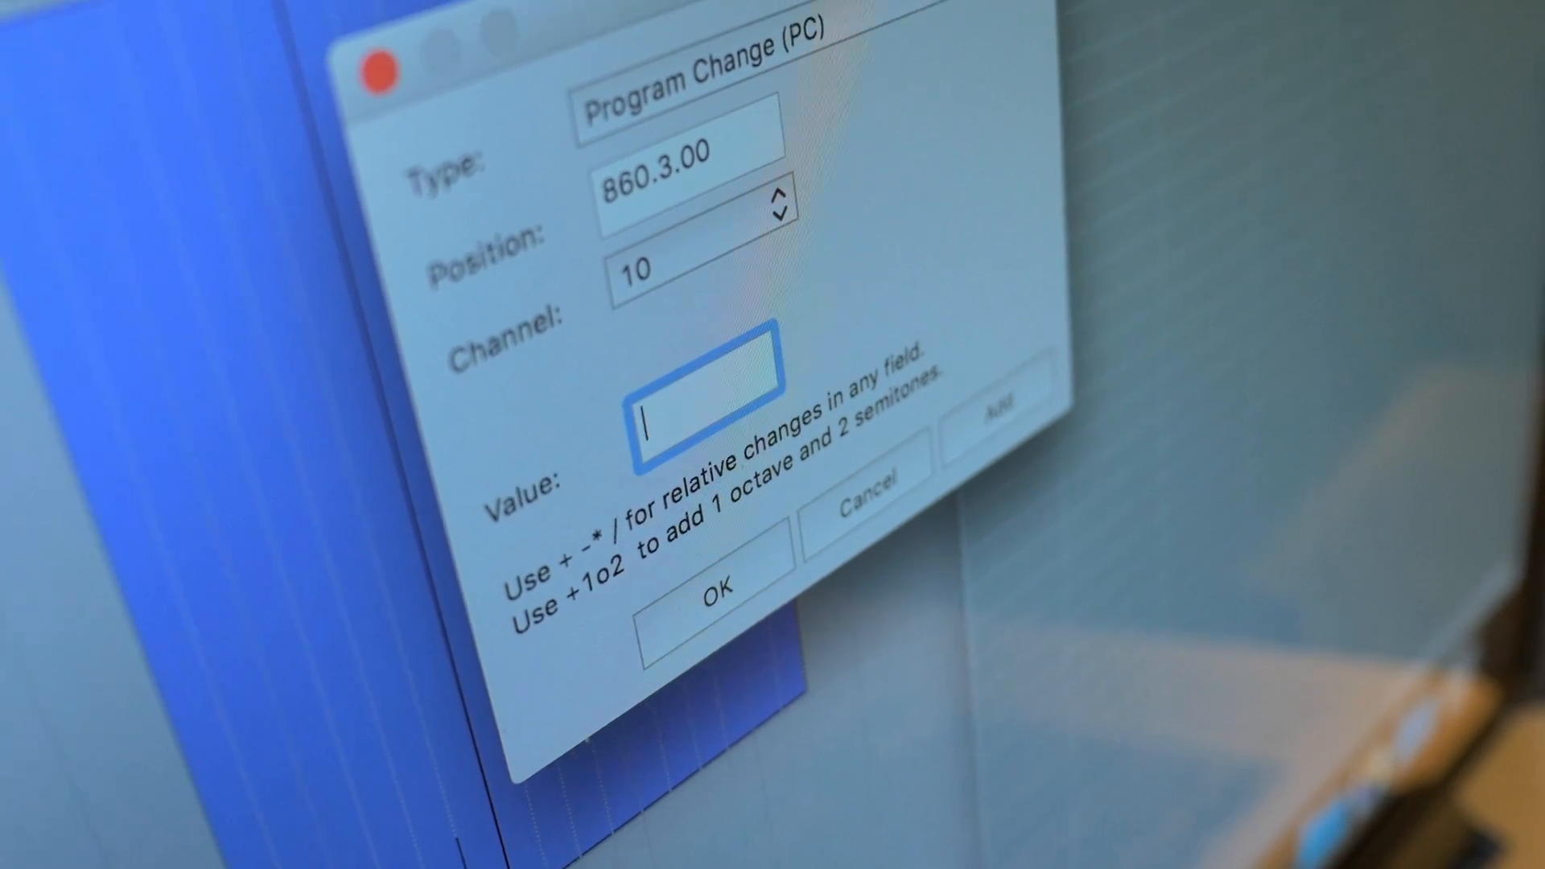
{"action": "type", "text": "1"}
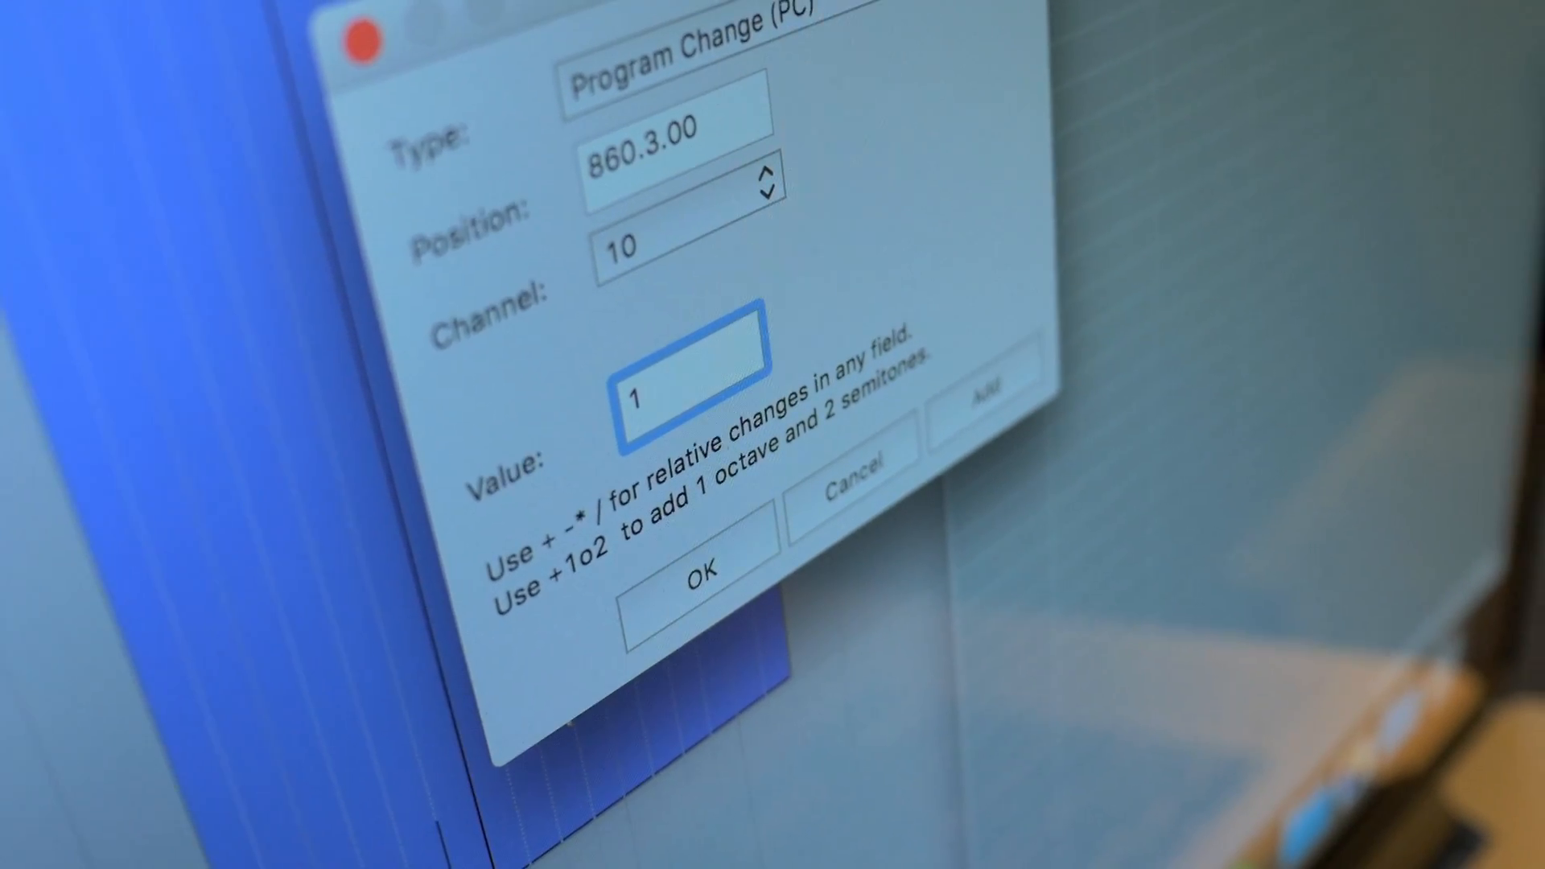
{"action": "left_click", "coordinate": [683, 576]}
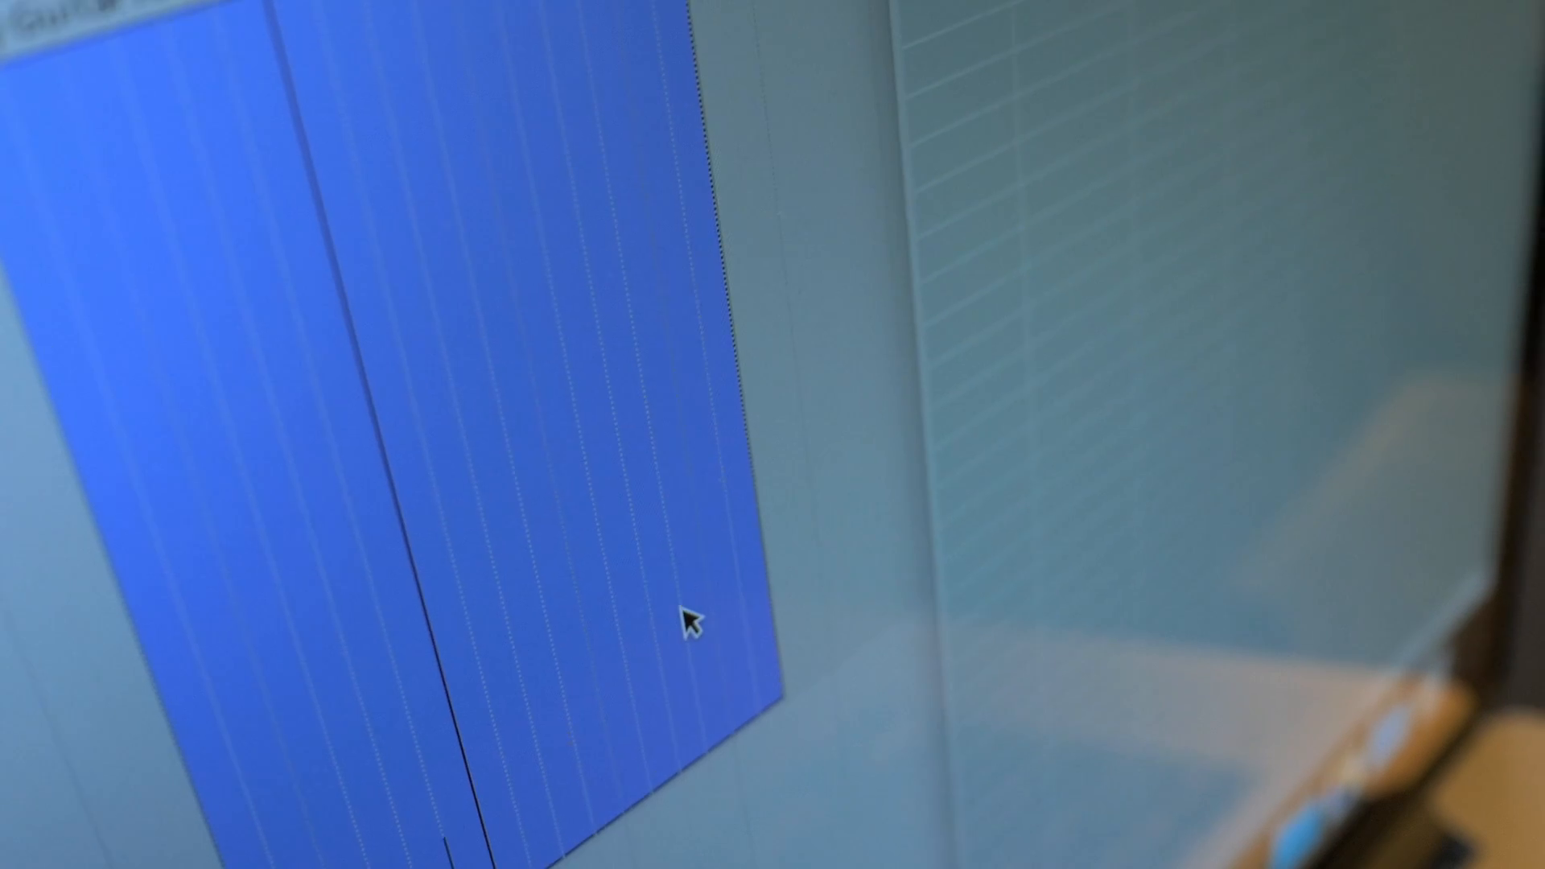